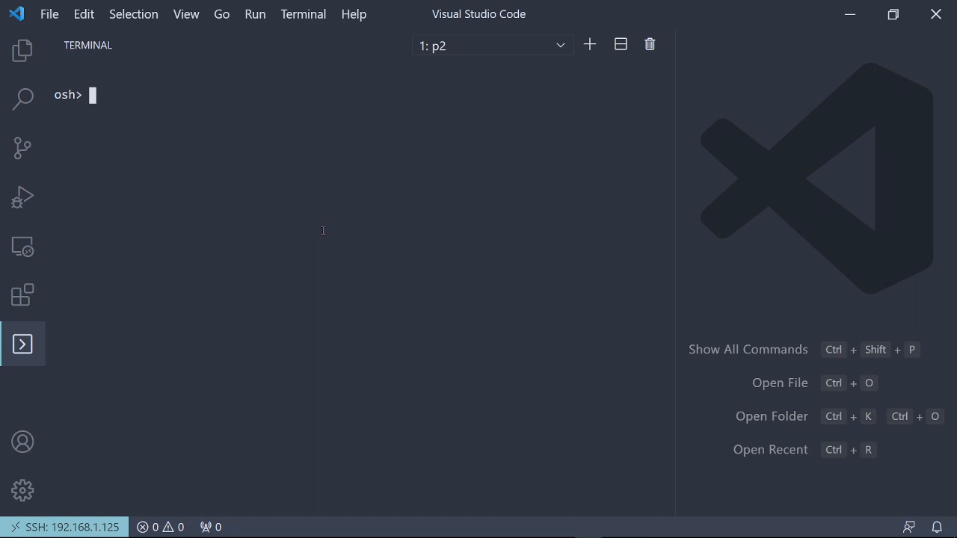
Exit osh with Ctrl+C, compile proj2-shell.c into p2 with gcc, and launch ./p2.
key("ctrl+c")
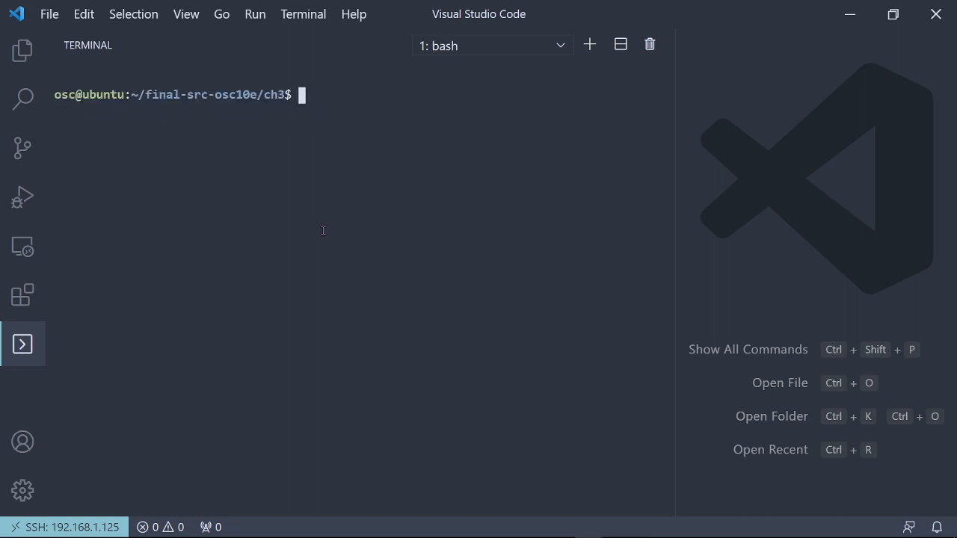
type("gcv")
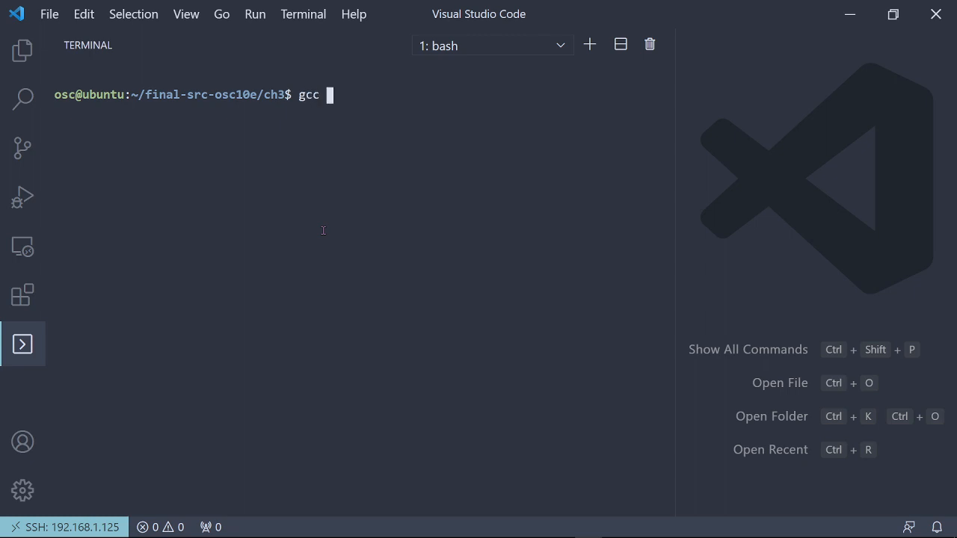
type("proj2")
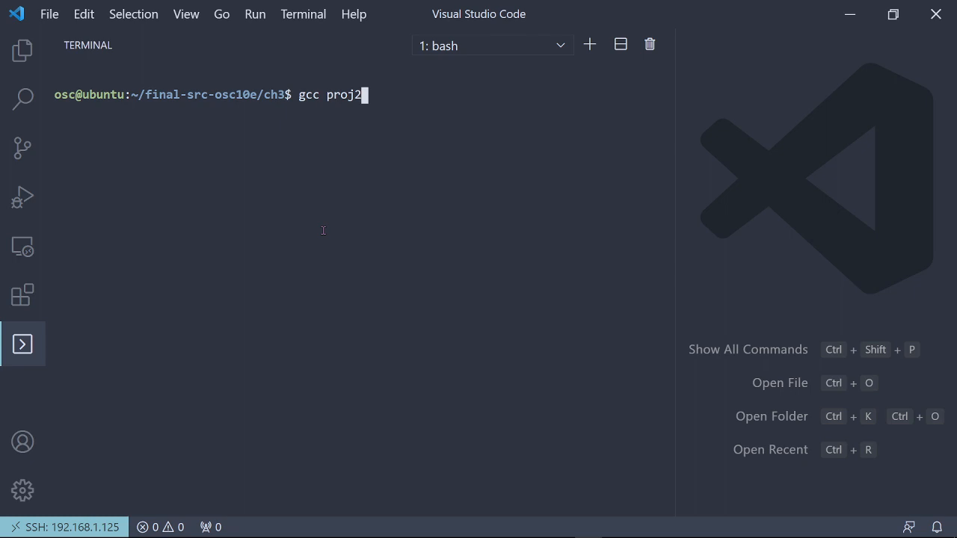
type("-shell.c -o p2")
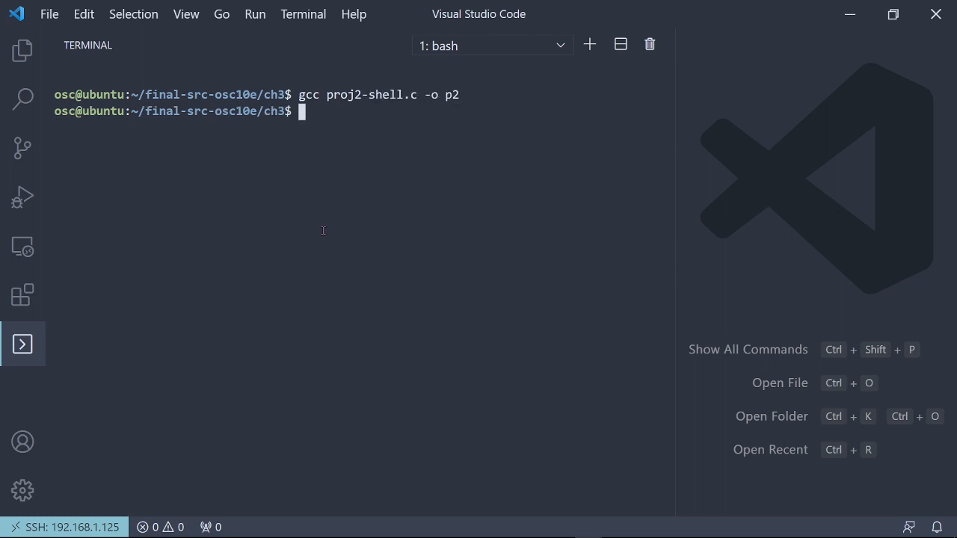
type("./p2")
type("cle")
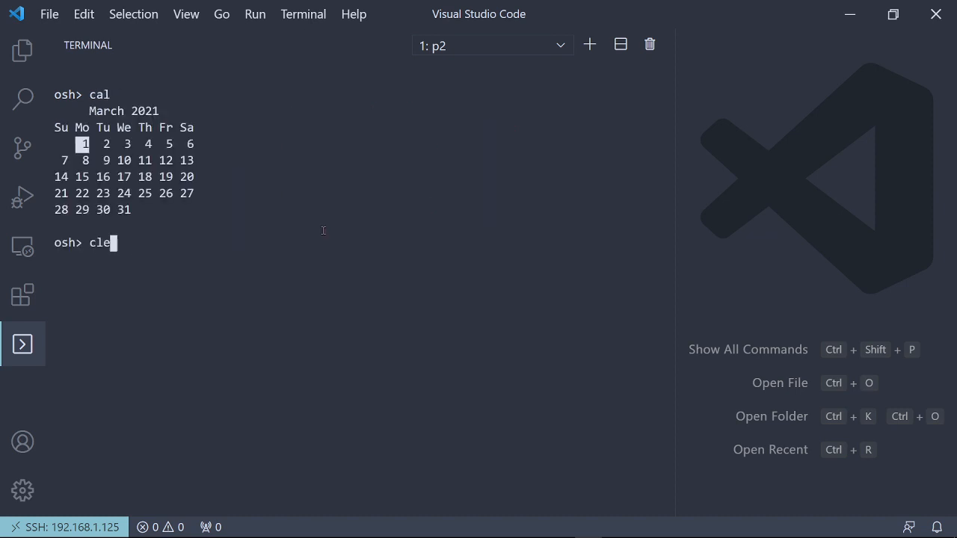
Clear the cal output, redirect ls into out.txt, and begin a vim command.
key("Enter")
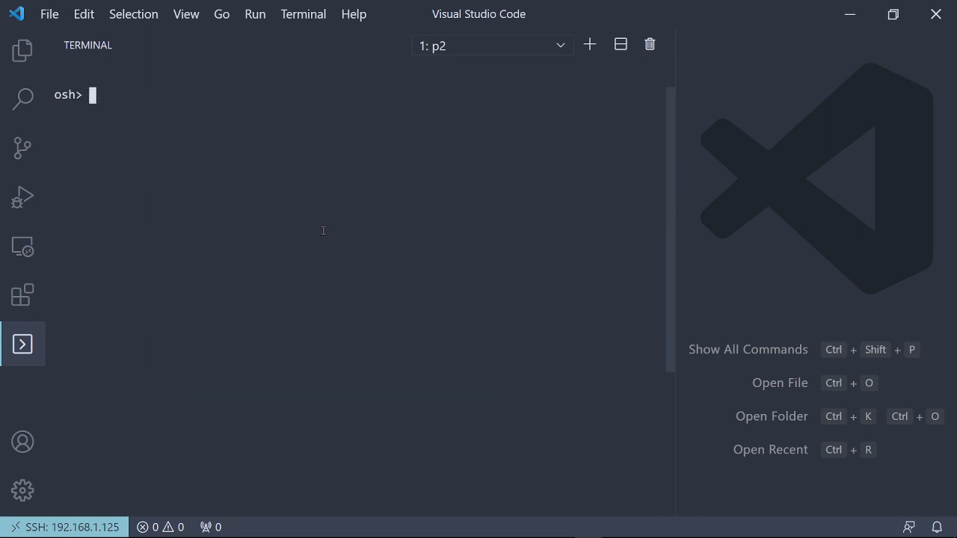
type("l")
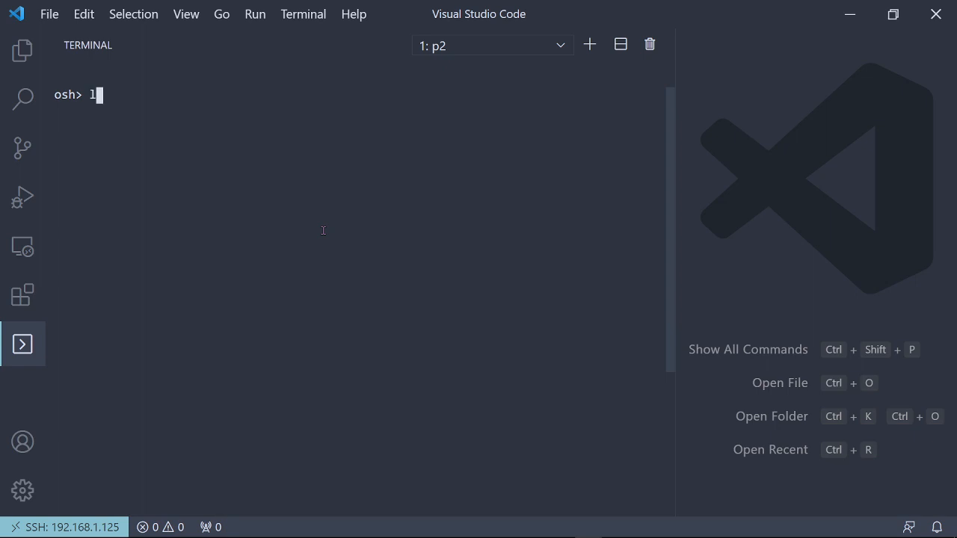
type("s > out.txt")
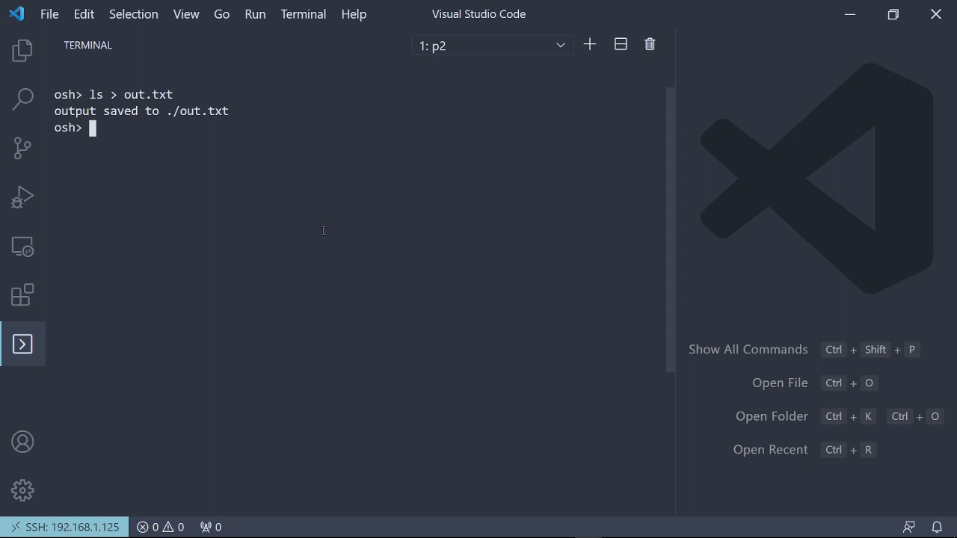
type("vim")
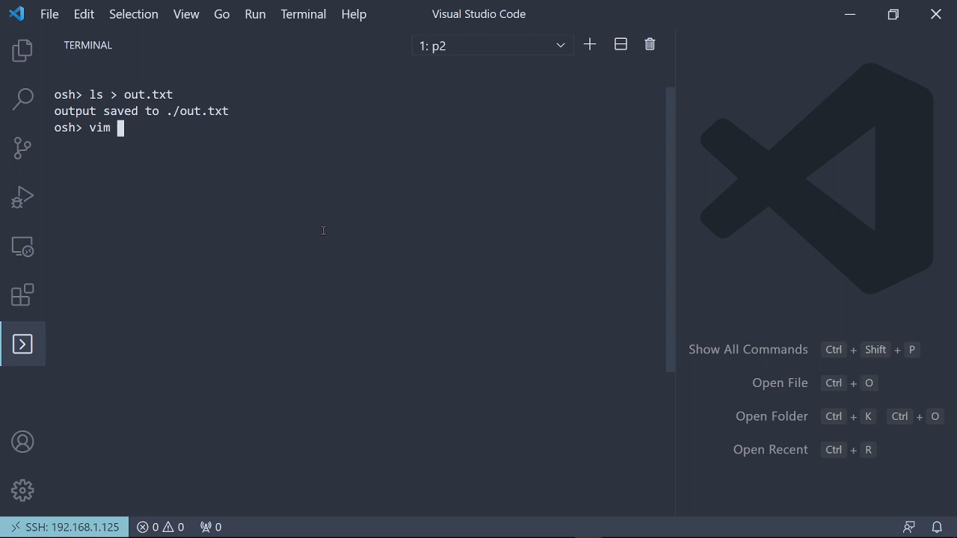
key("Enter")
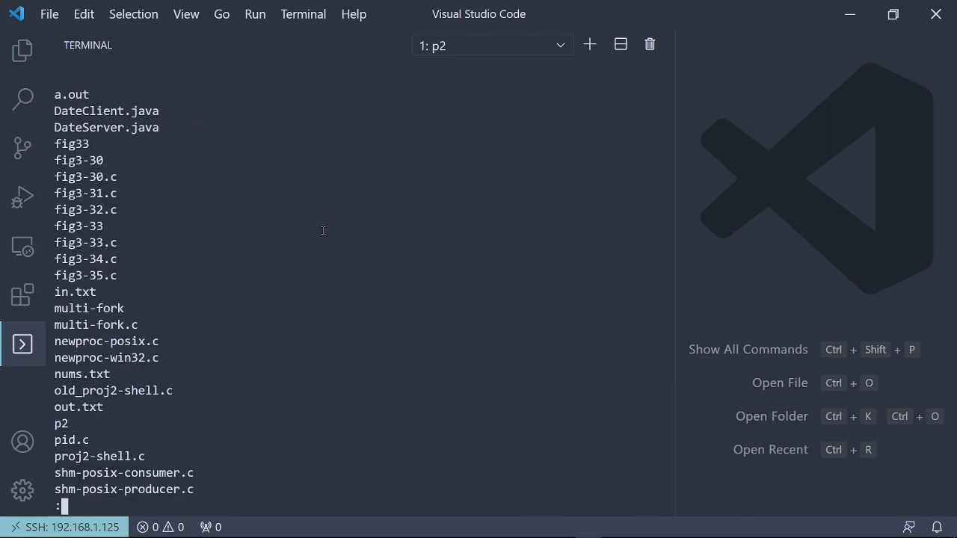
type("q")
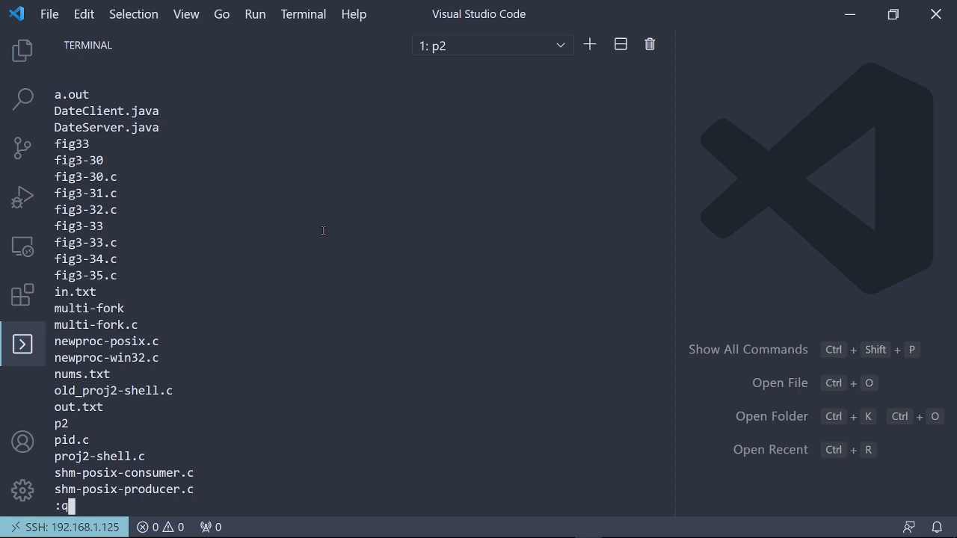
key("Enter")
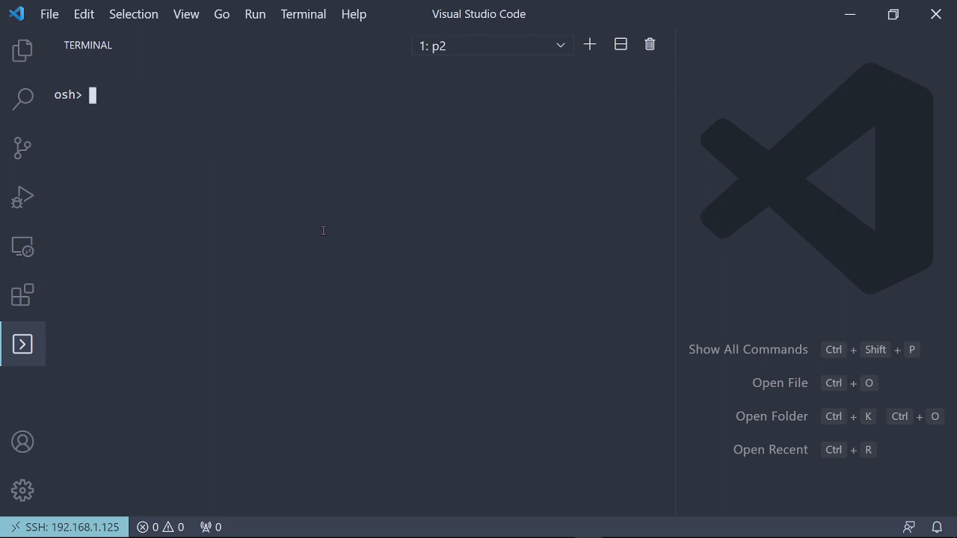
Edit input.txt in vim to contain ls -s -l and save it with :wq.
type("vim")
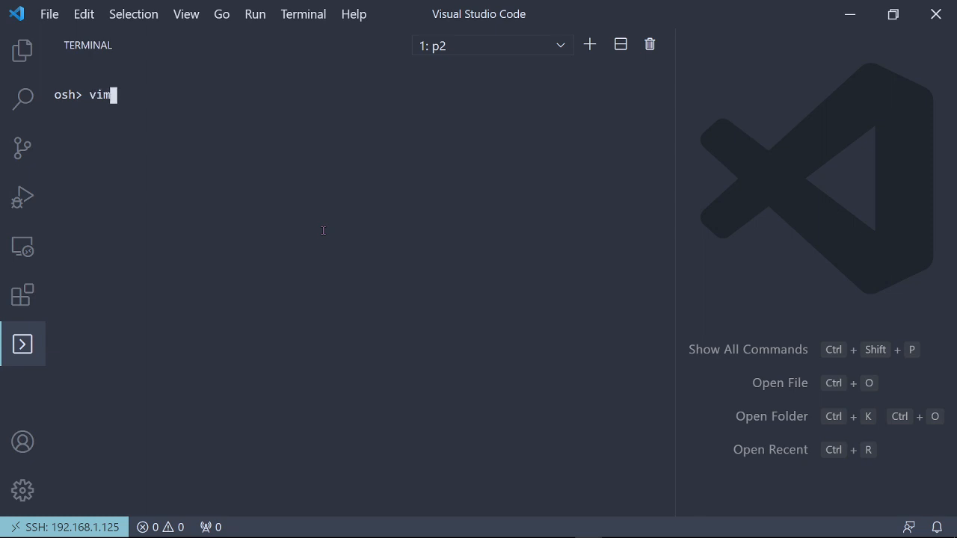
type("in.tx")
type("ls -s")
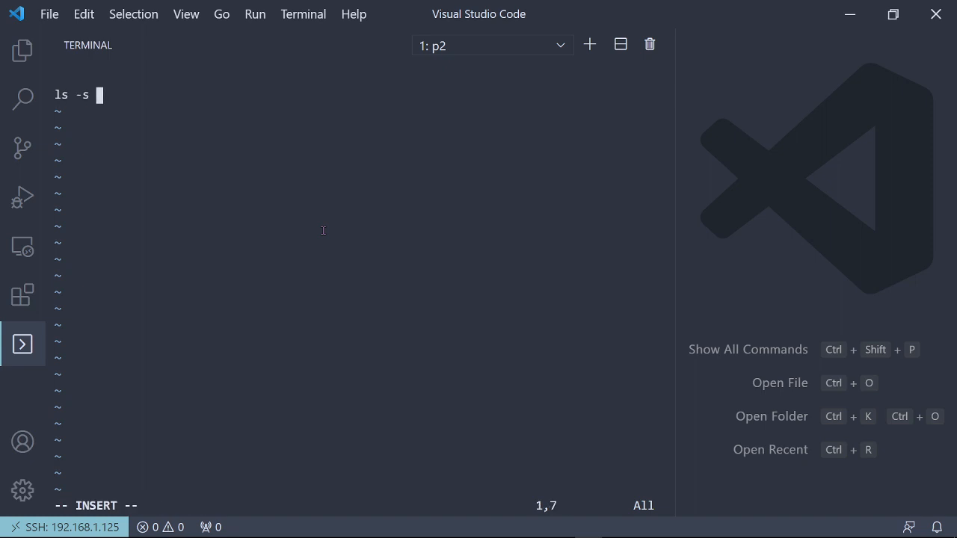
type("-l:")
left_click(287, 505)
type(":wq")
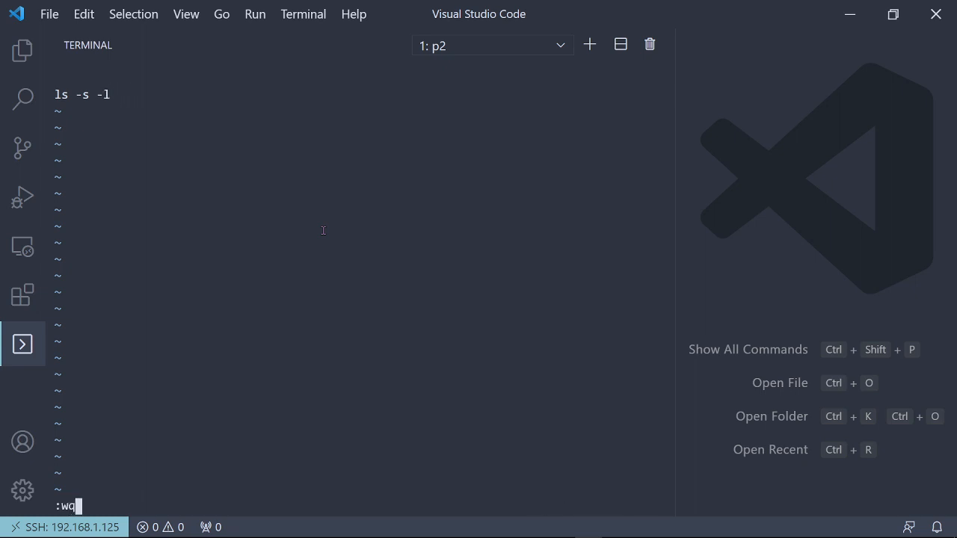
key("Return")
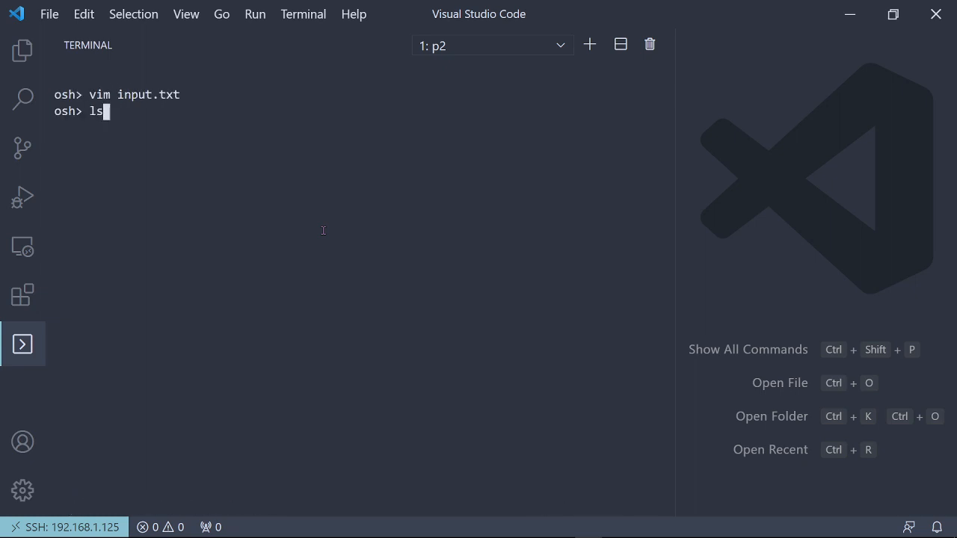
Run ls < input.txt to print the sized long listing, then start typing man.
type("< input.txt")
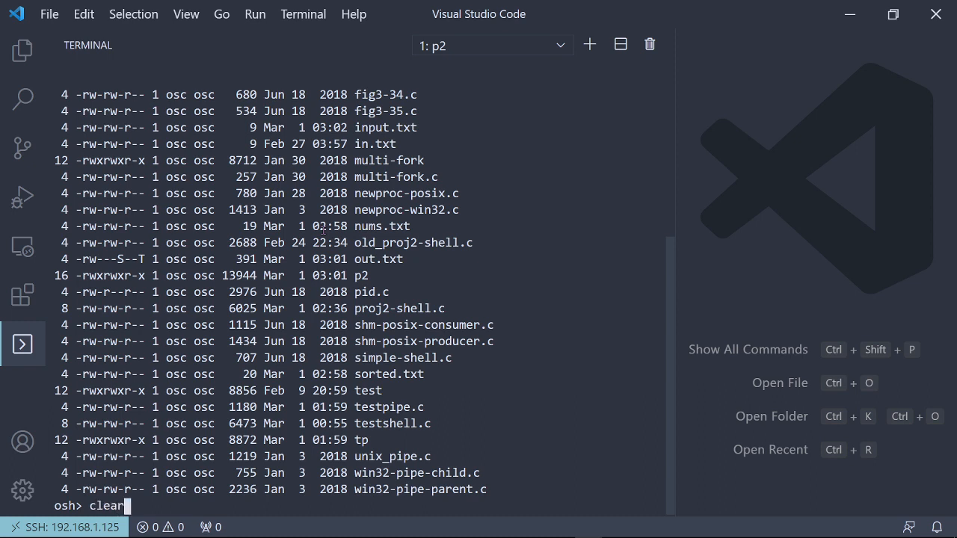
type("man")
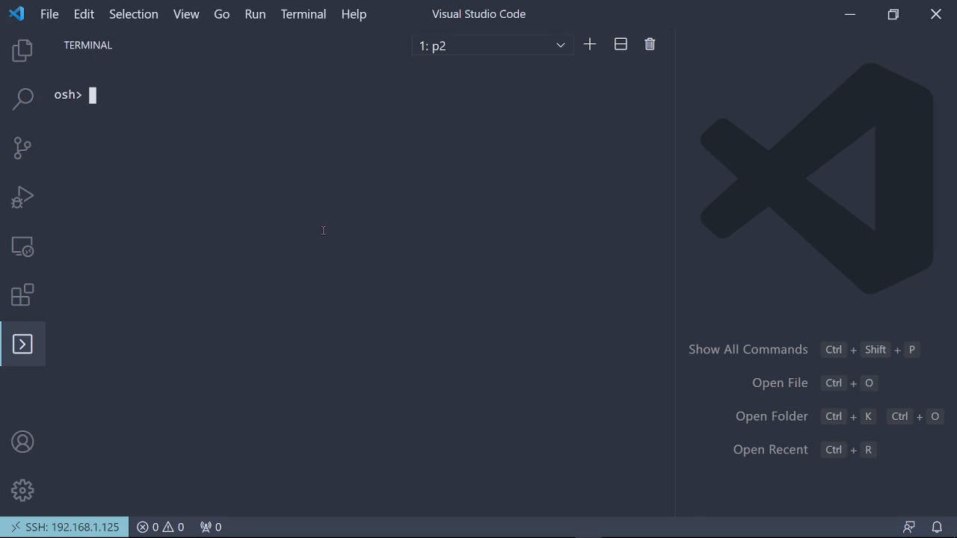
Run the piped command ls -s -l | at the osh prompt.
type("ls")
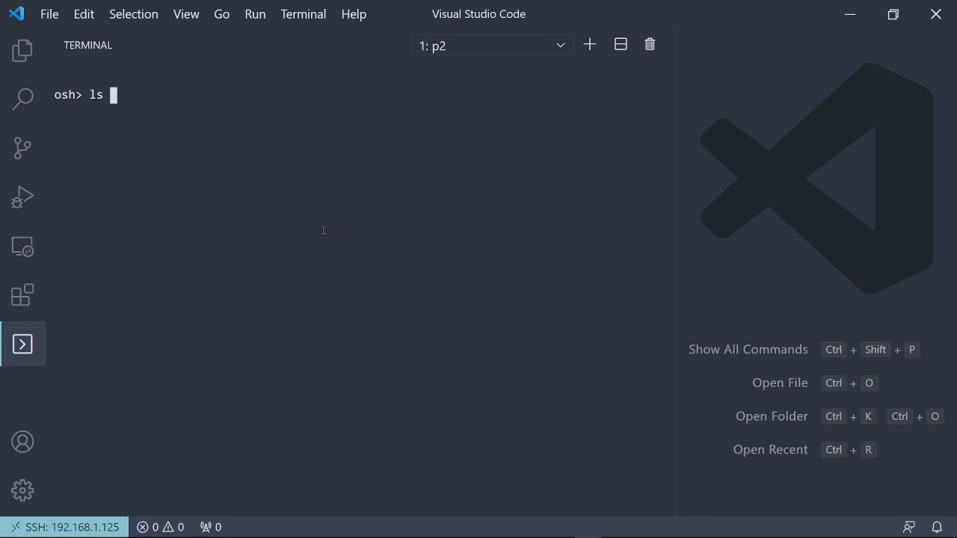
type("-s -l")
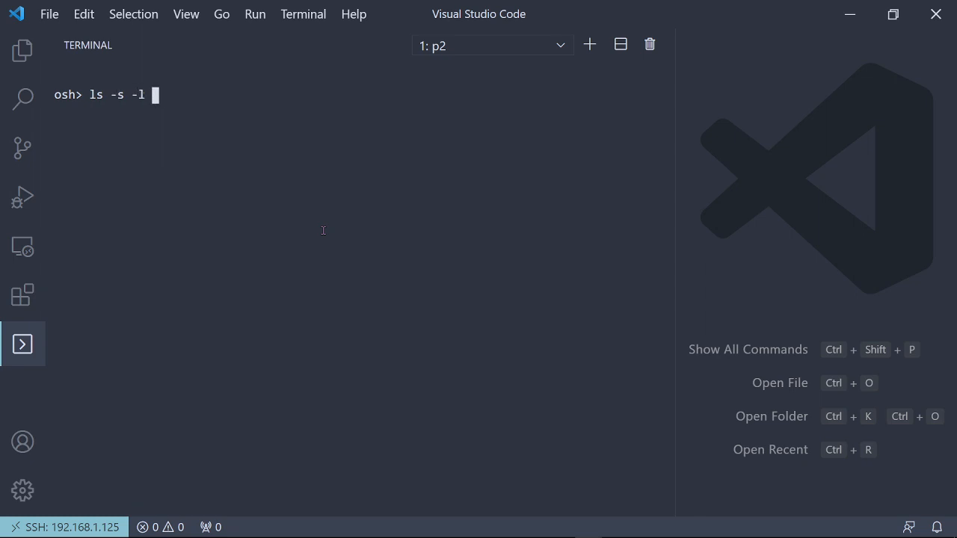
type("|")
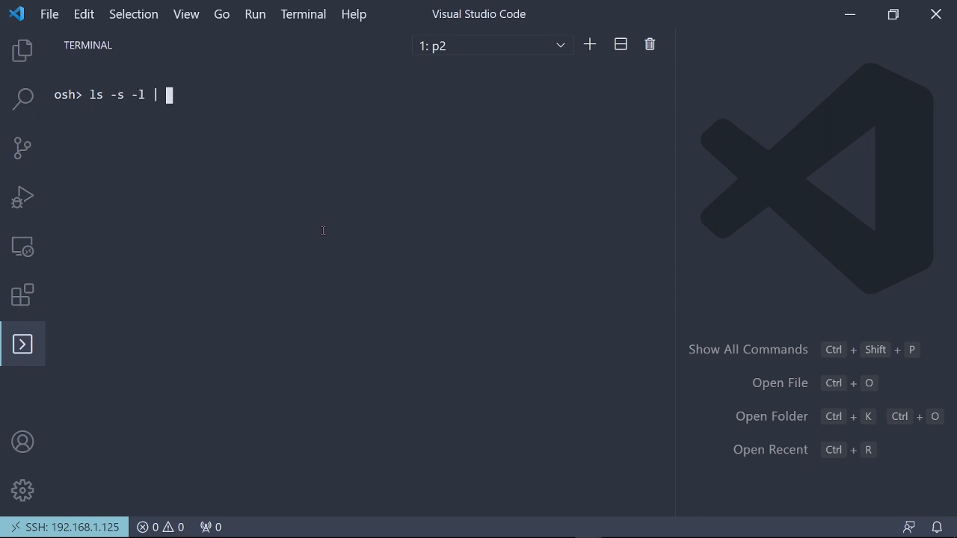
key("Enter")
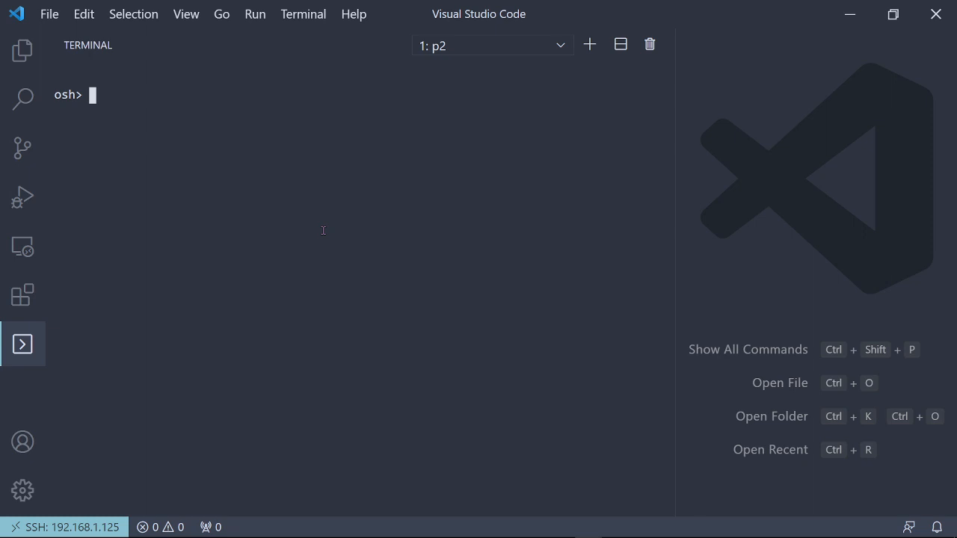
mouse_move(90, 163)
type("printf 9\\n4\\n1\\n6\\n7\\n5\\n8\\n2\\n1\\n3 > nums.txt")
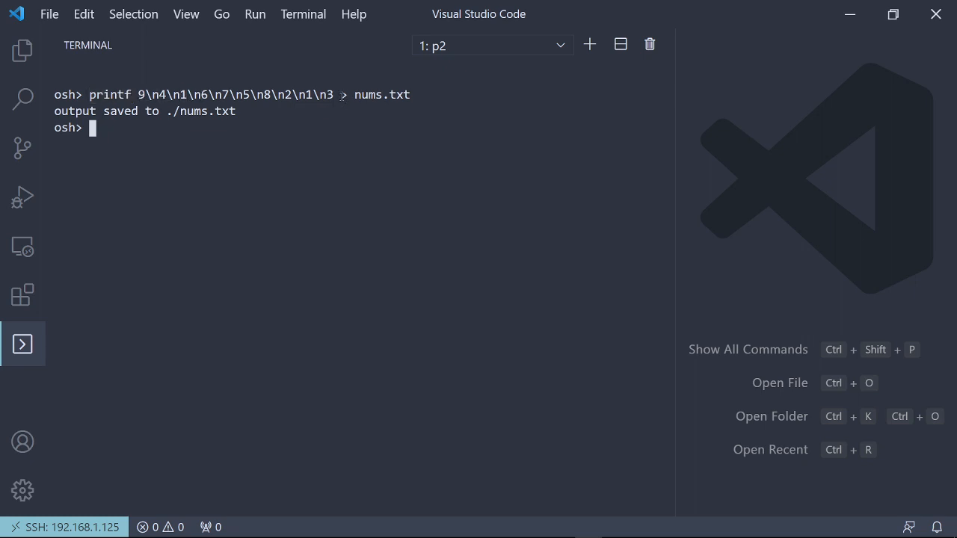
View the ten unordered numbers in nums.txt with vim.
double_click(382, 94)
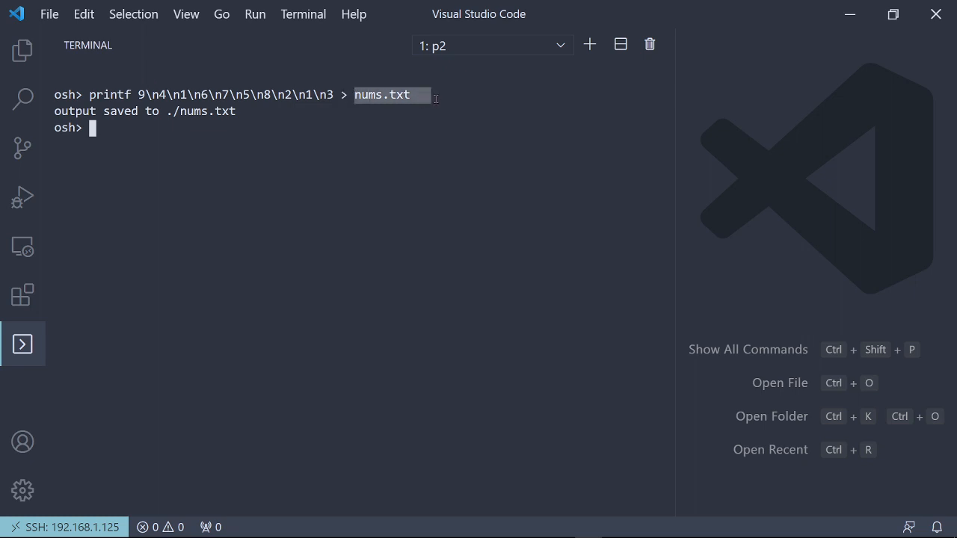
type("vim nums")
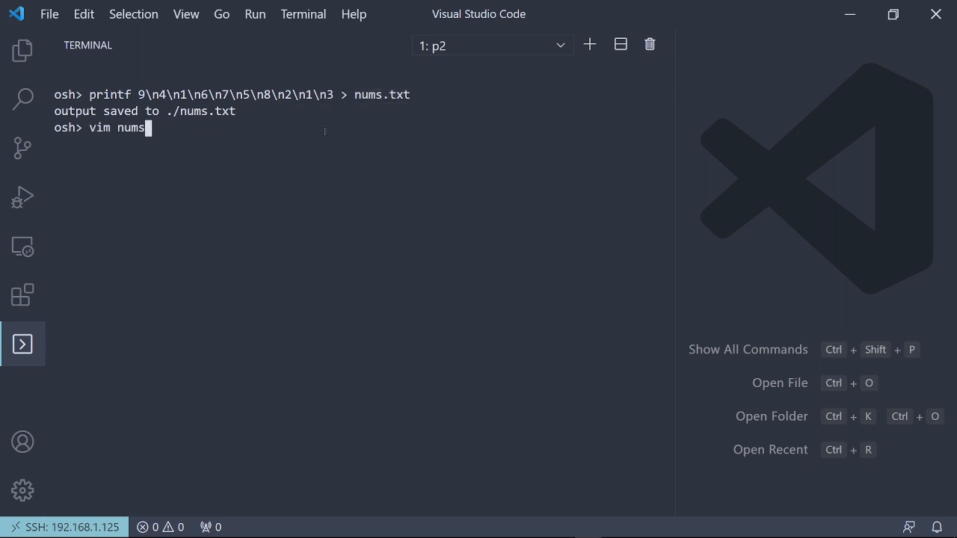
key("Enter")
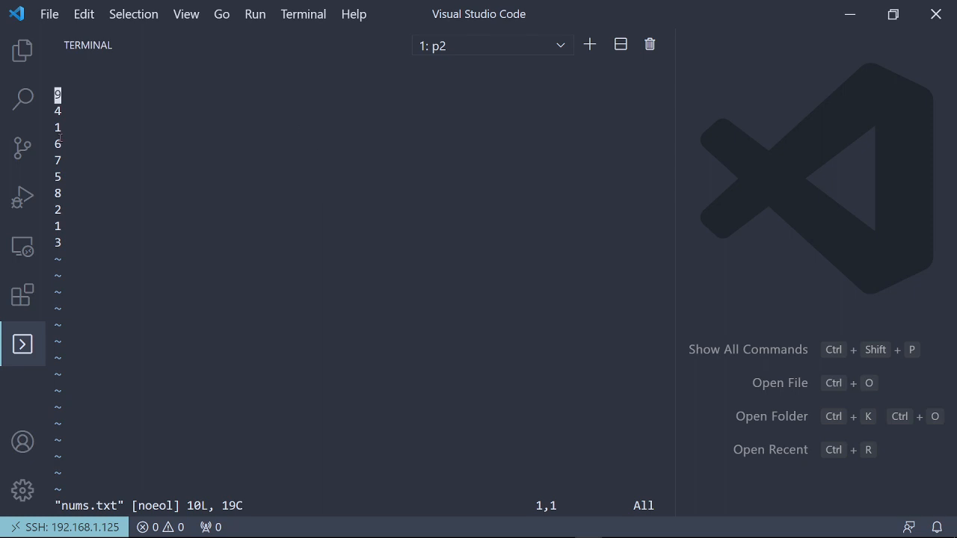
mouse_move(255, 308)
type("sort")
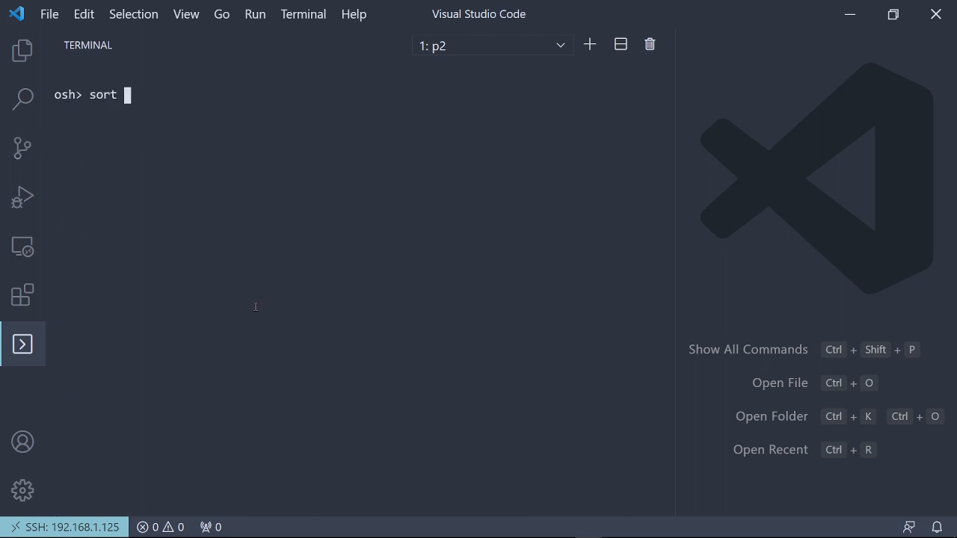
Run sort -g nums.txt to print the numbers in ascending order.
type("-g")
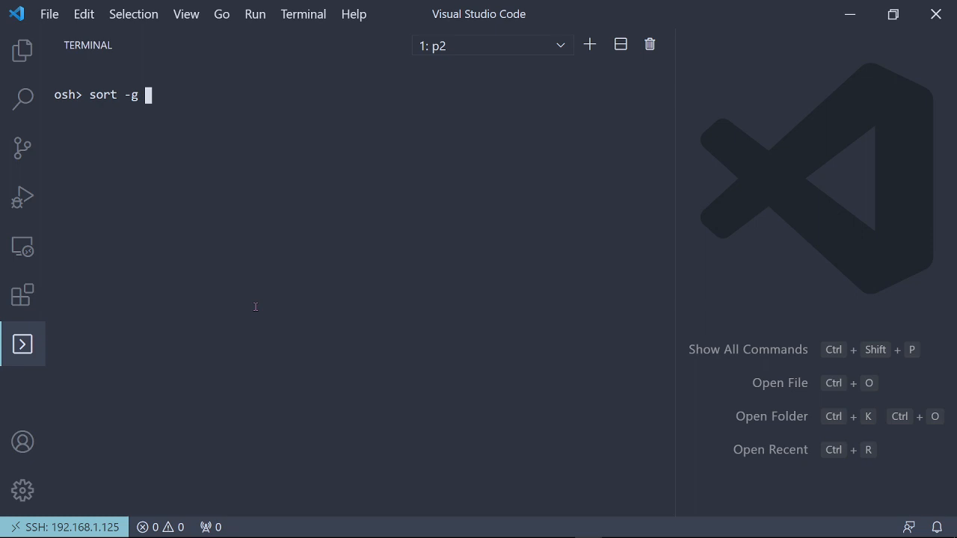
type("n")
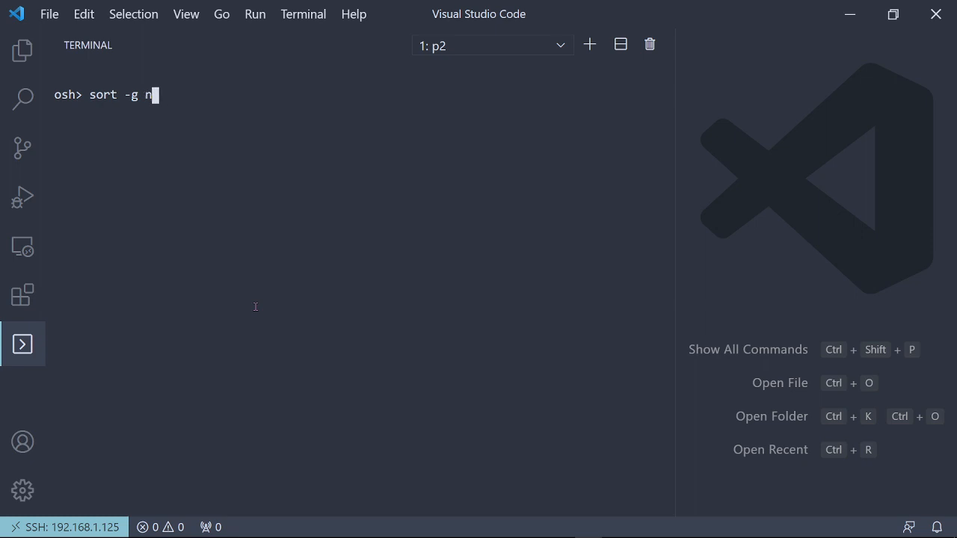
type("ums.txt")
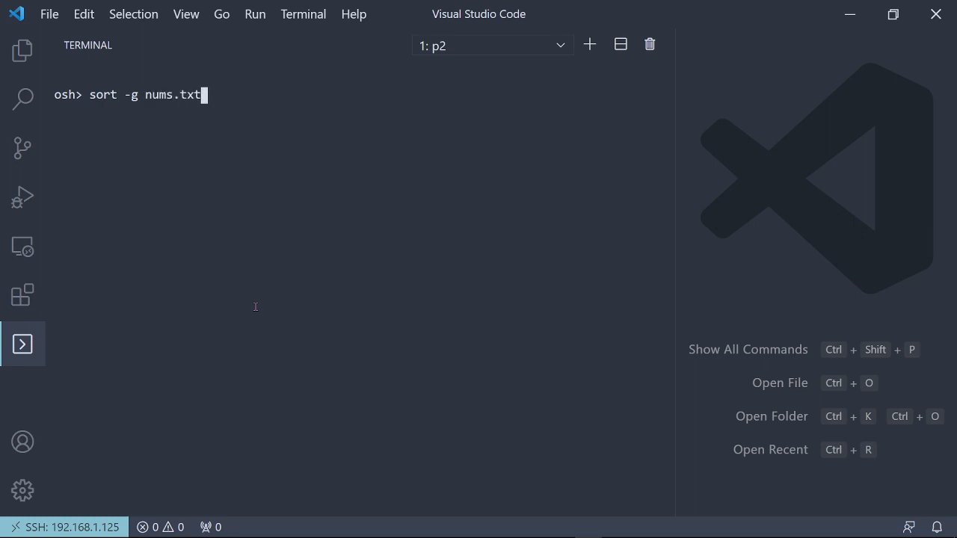
key("Enter")
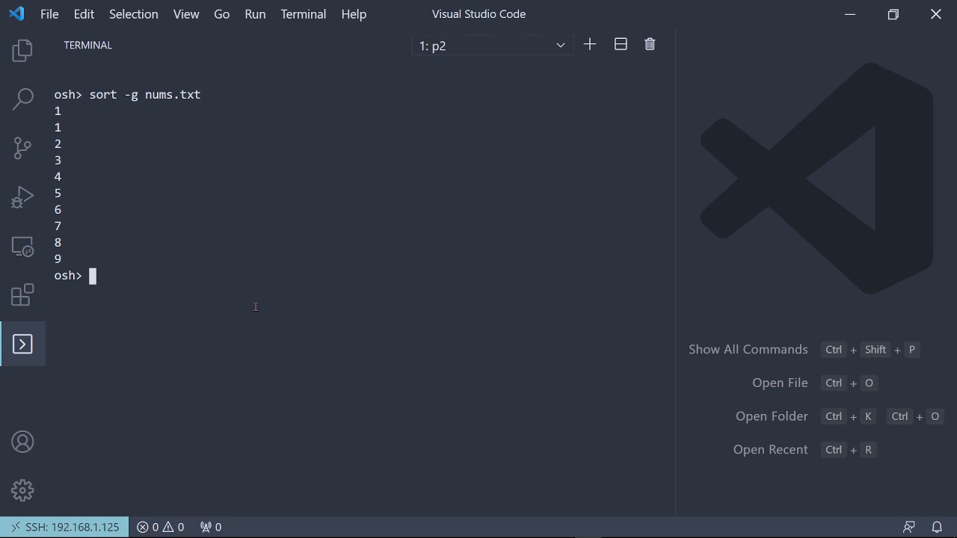
Redirect sort -g nums.txt into sorted.txt.
type("sort")
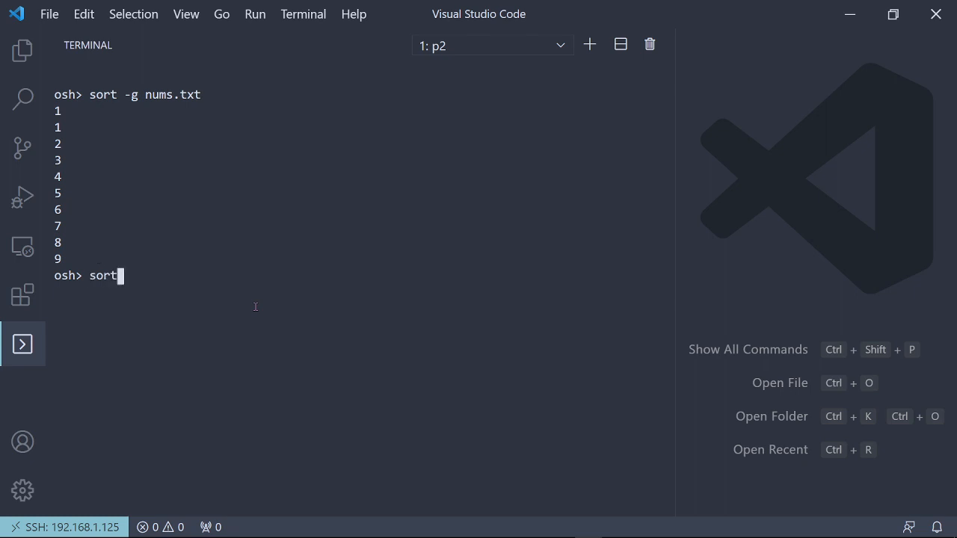
type("-g nums.txt")
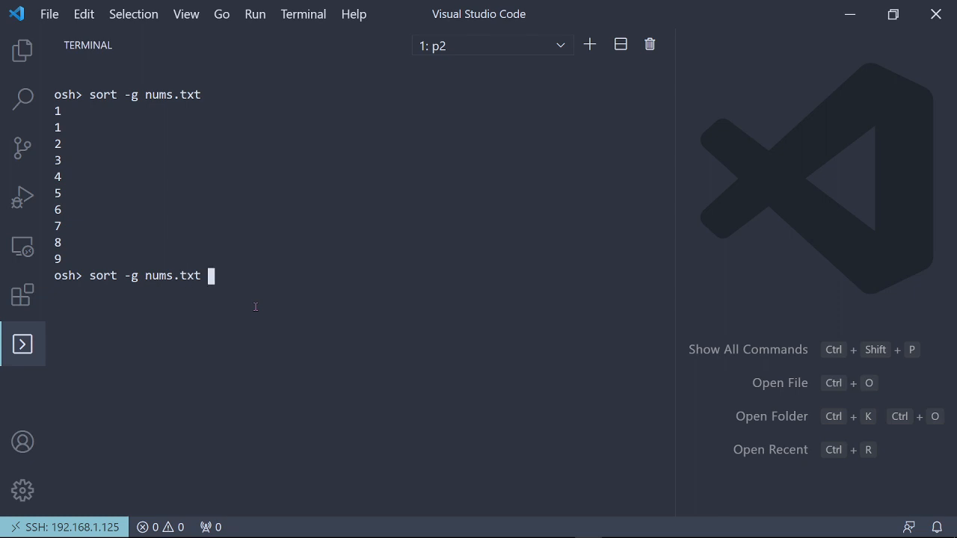
type("> sorted.txt")
type("vim")
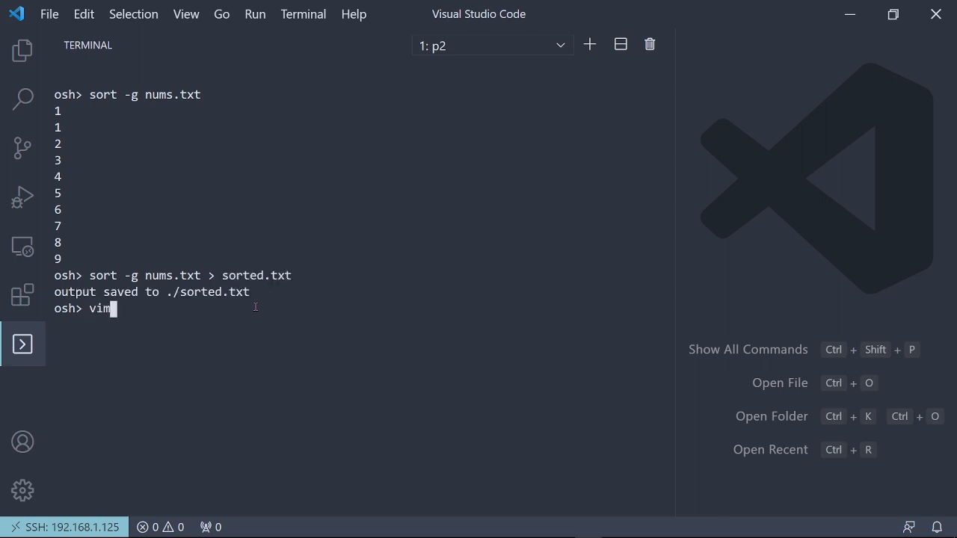
key("Enter")
type("!")
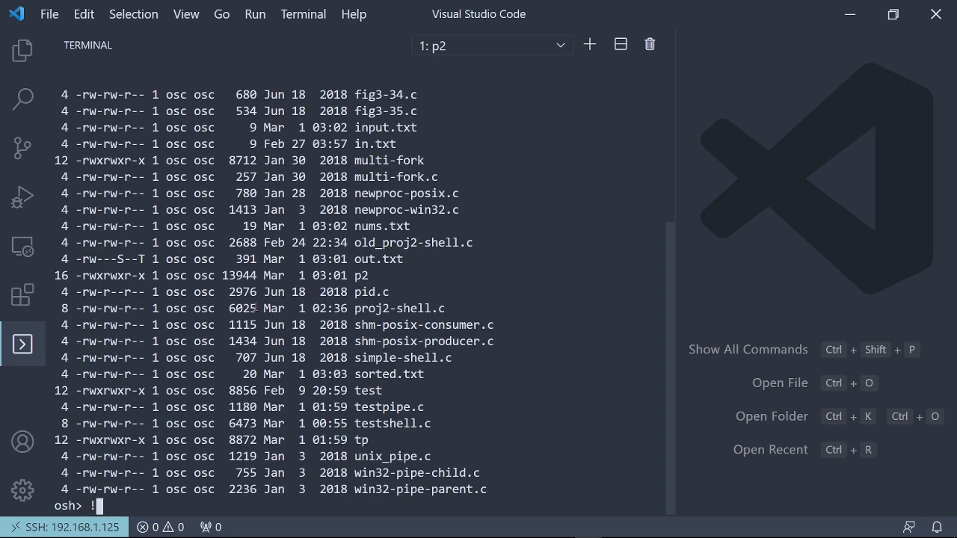
Correct the typed command at the osh prompt with Backspace.
key("Backspace")
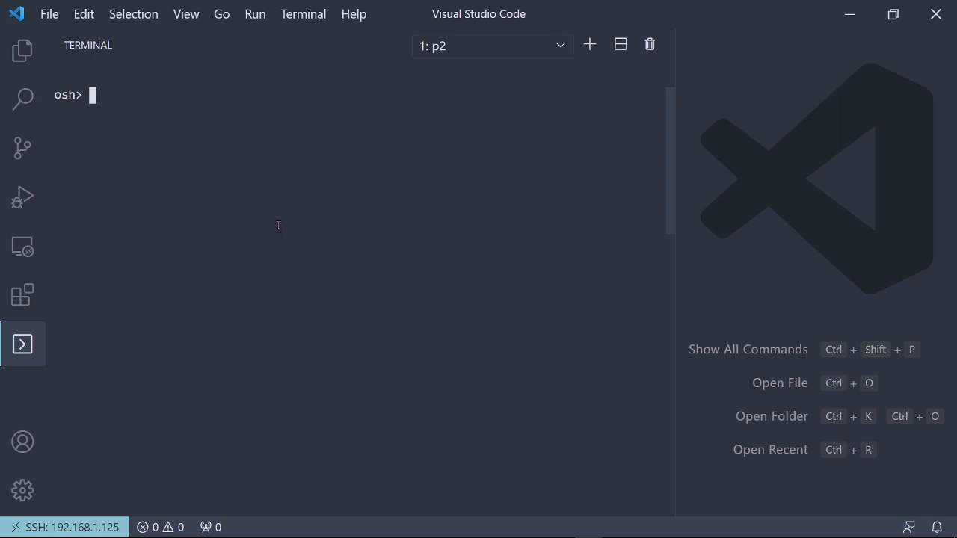
mouse_move(634, 187)
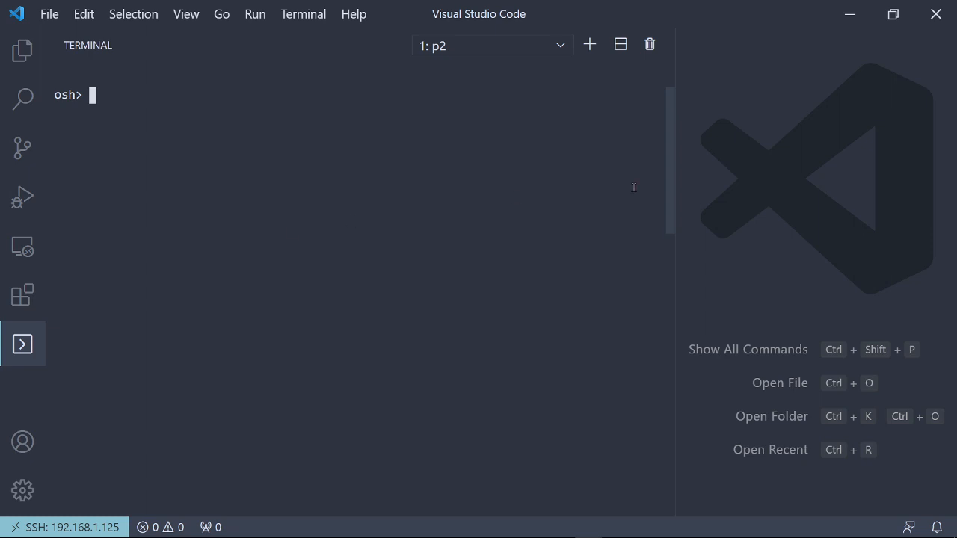
mouse_move(206, 68)
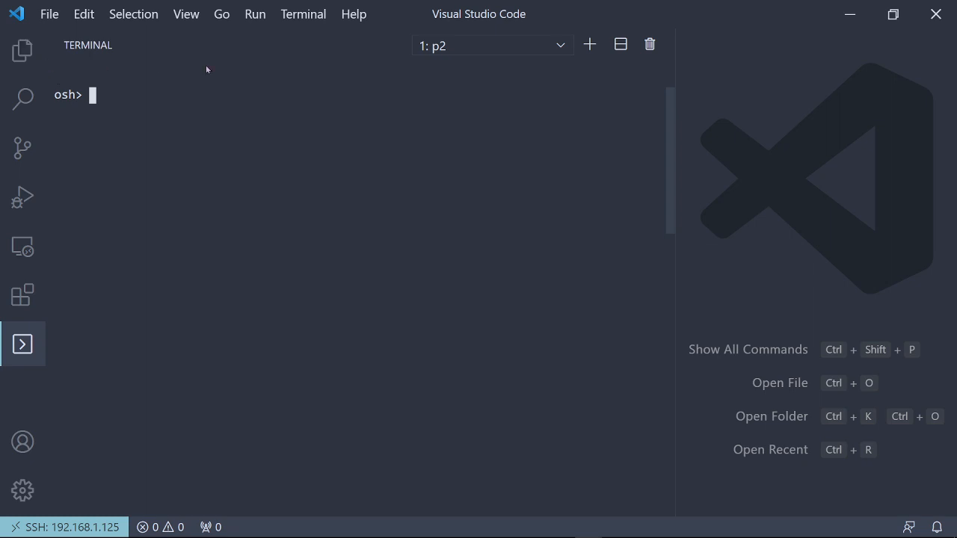